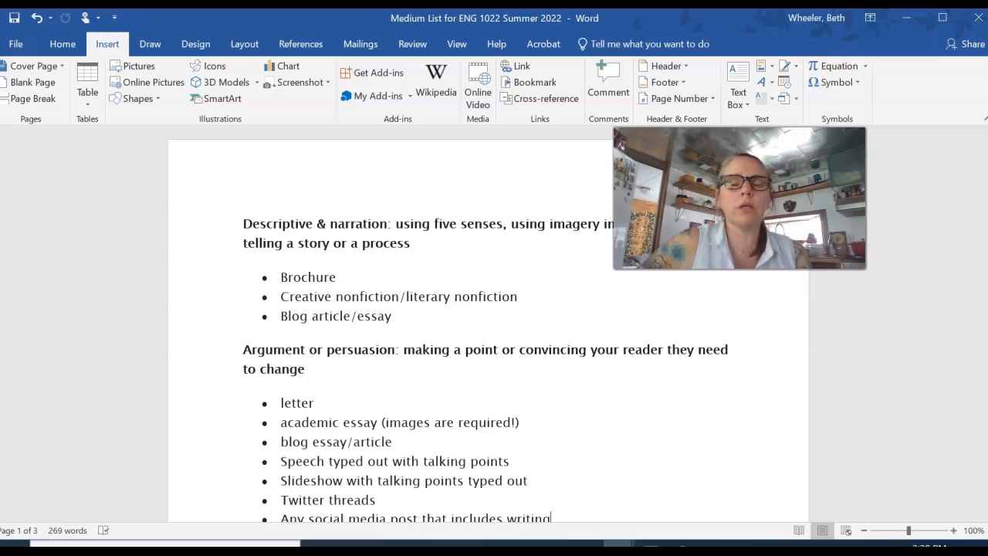
{"action": "mouse_move", "coordinate": [69, 447]}
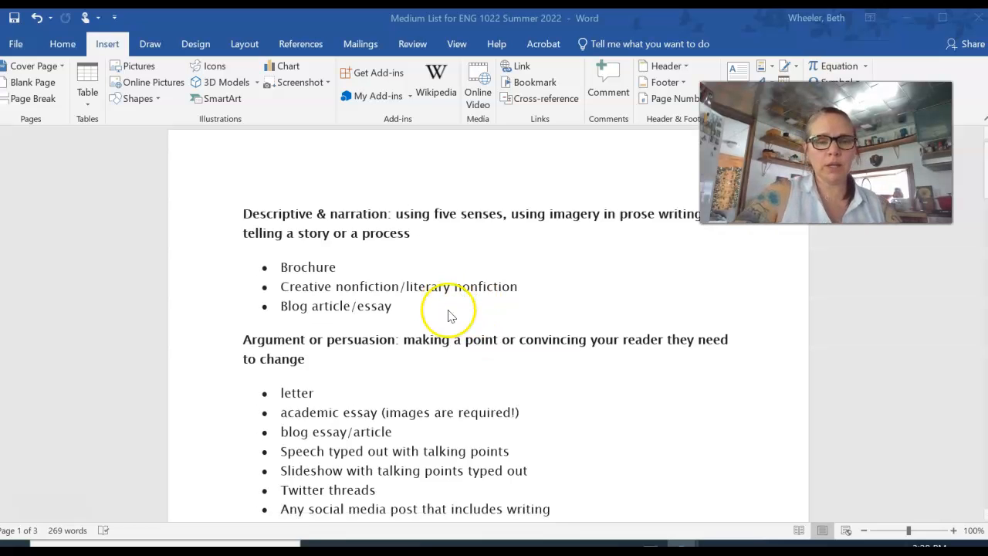
Scroll to the Essay types list and strike through 'Creative nonfiction/literary nonfiction'
{"action": "scroll", "scroll_direction": "down", "scroll_amount": 3}
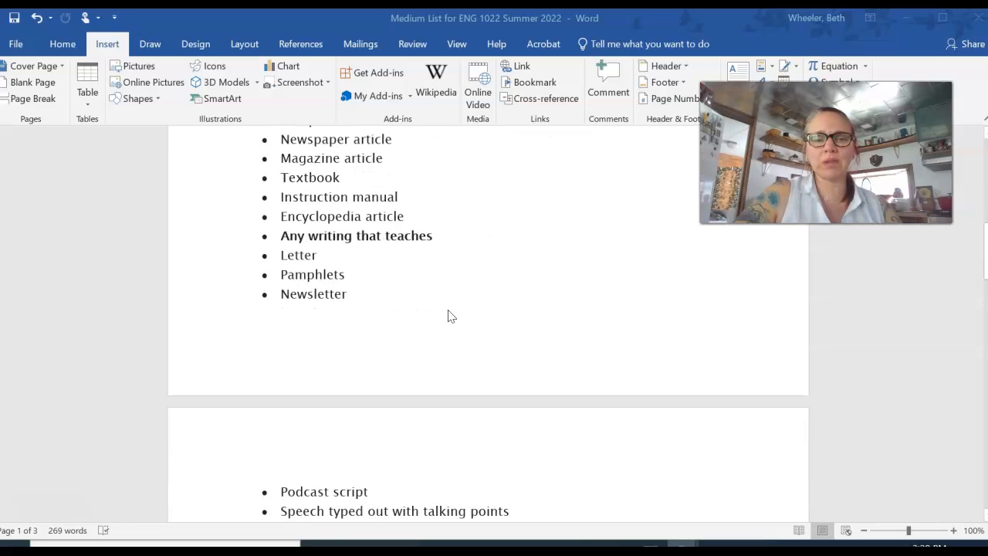
{"action": "scroll", "scroll_direction": "down", "scroll_amount": 3}
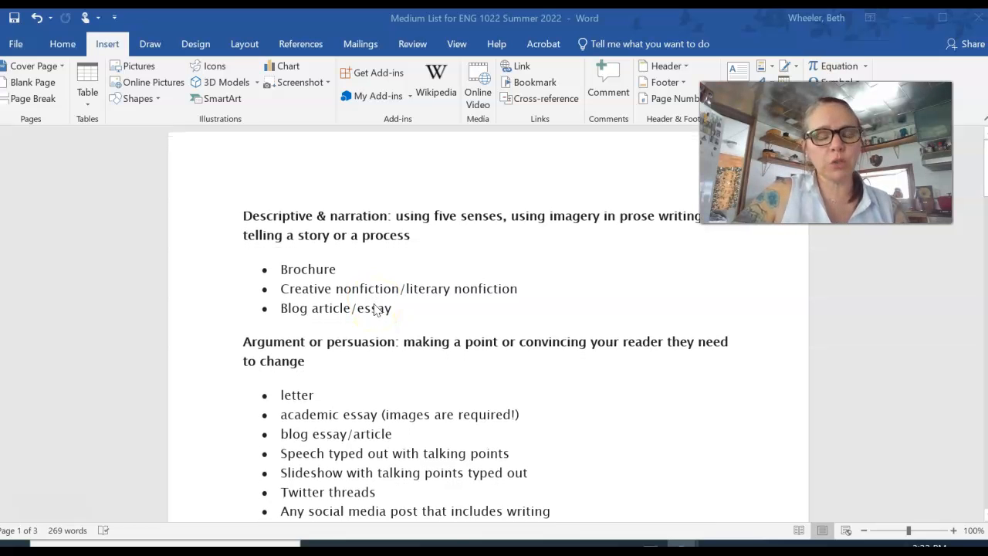
{"action": "mouse_move", "coordinate": [366, 248]}
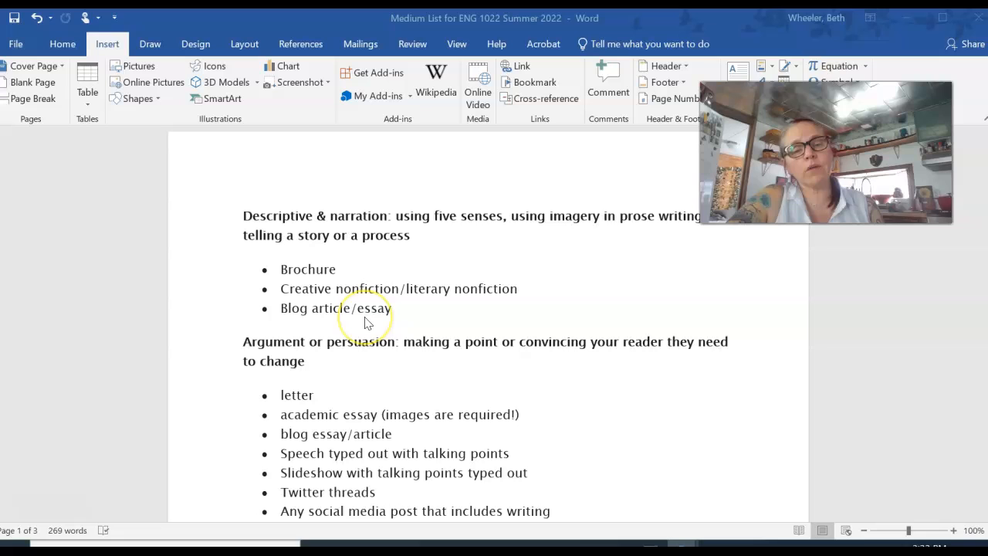
{"action": "mouse_move", "coordinate": [340, 332]}
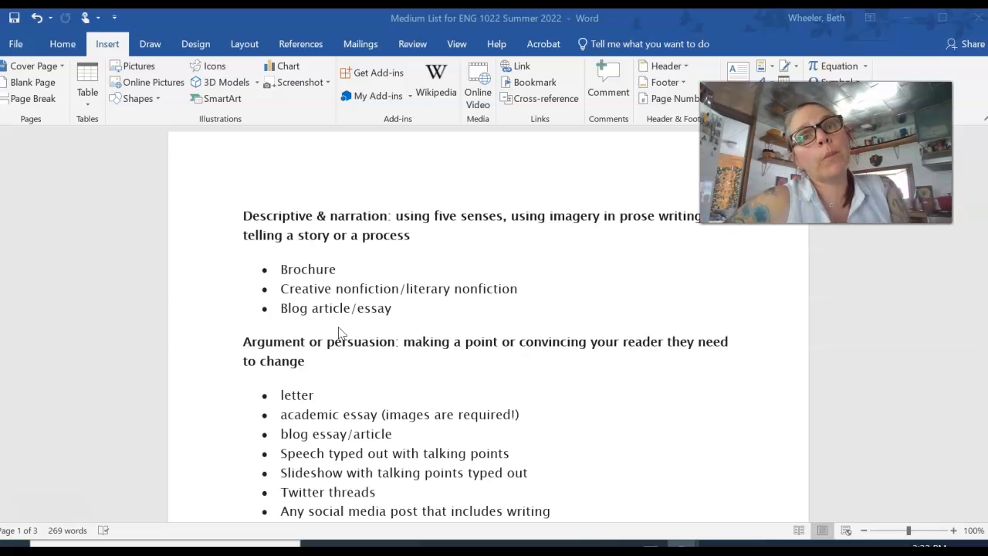
{"action": "scroll", "scroll_direction": "down", "scroll_amount": 3}
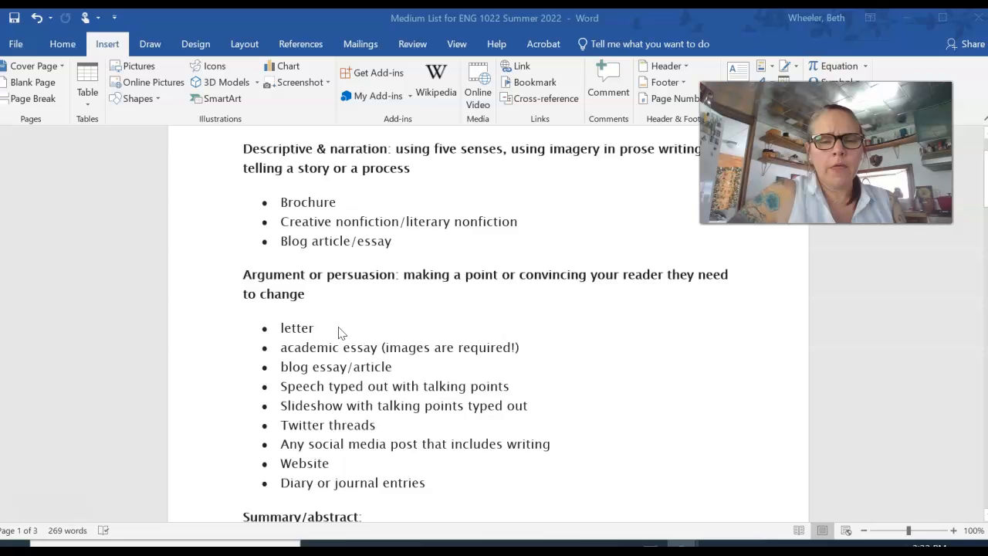
{"action": "scroll", "scroll_direction": "down", "scroll_amount": 3}
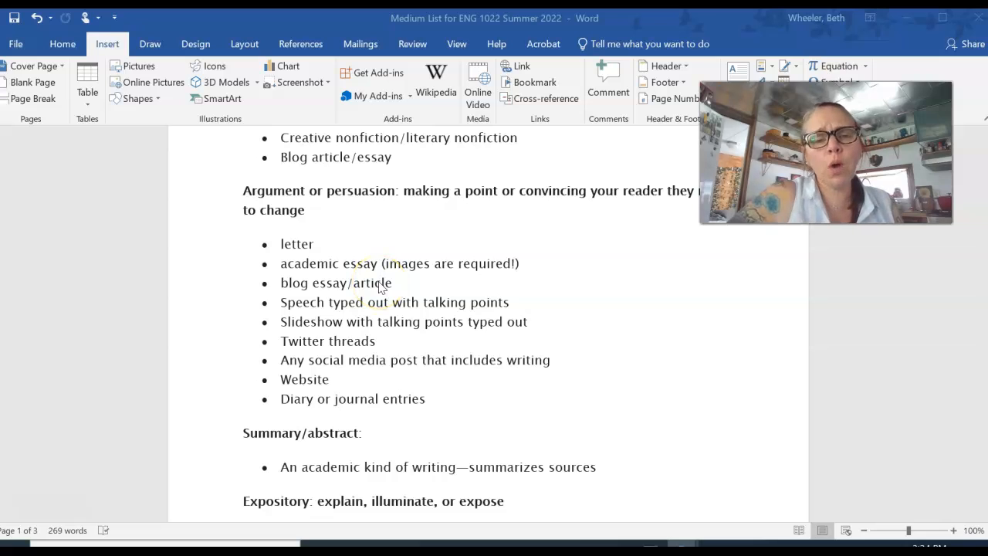
{"action": "mouse_move", "coordinate": [378, 332]}
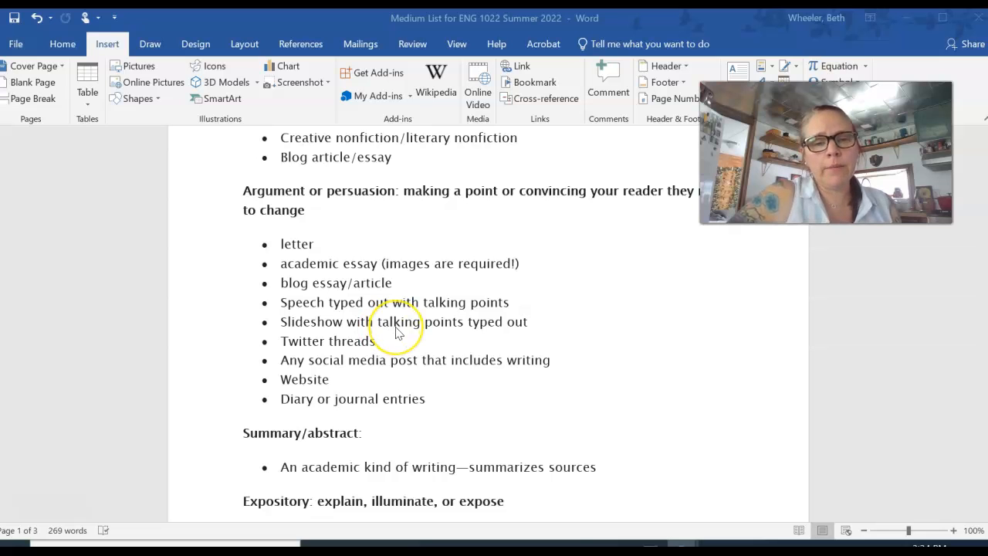
{"action": "scroll", "scroll_direction": "down", "scroll_amount": 3}
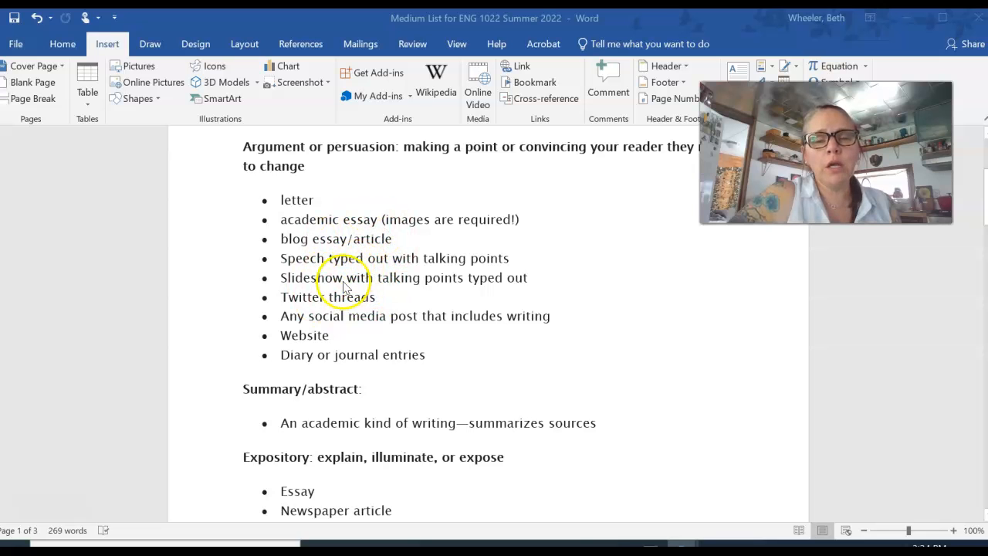
{"action": "scroll", "scroll_direction": "down", "scroll_amount": 3}
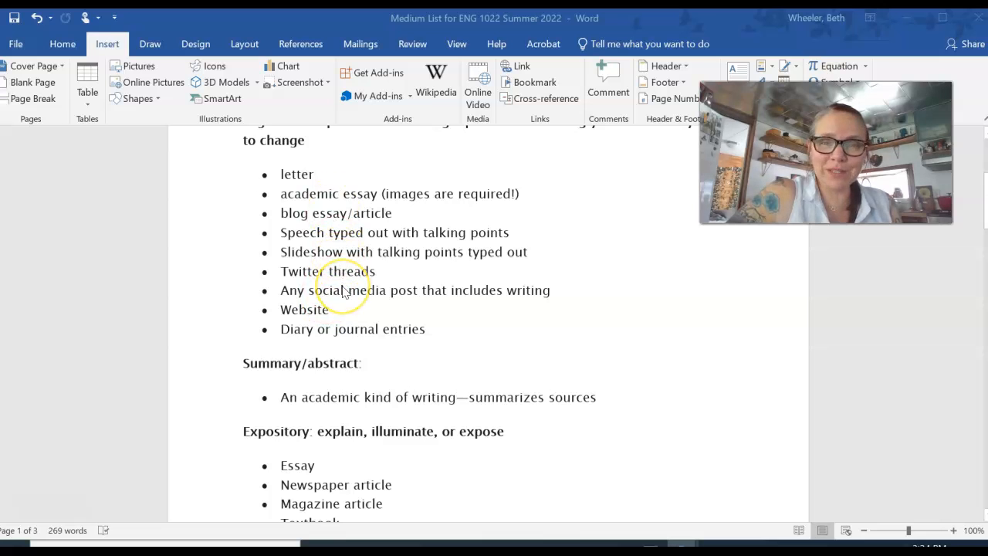
{"action": "scroll", "scroll_direction": "down", "scroll_amount": 3}
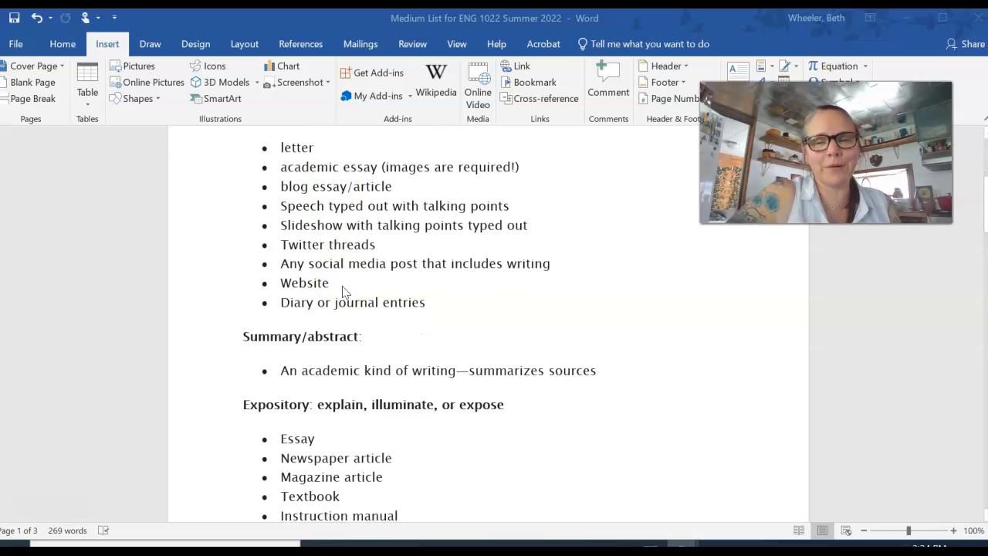
{"action": "scroll", "scroll_direction": "down", "scroll_amount": 3}
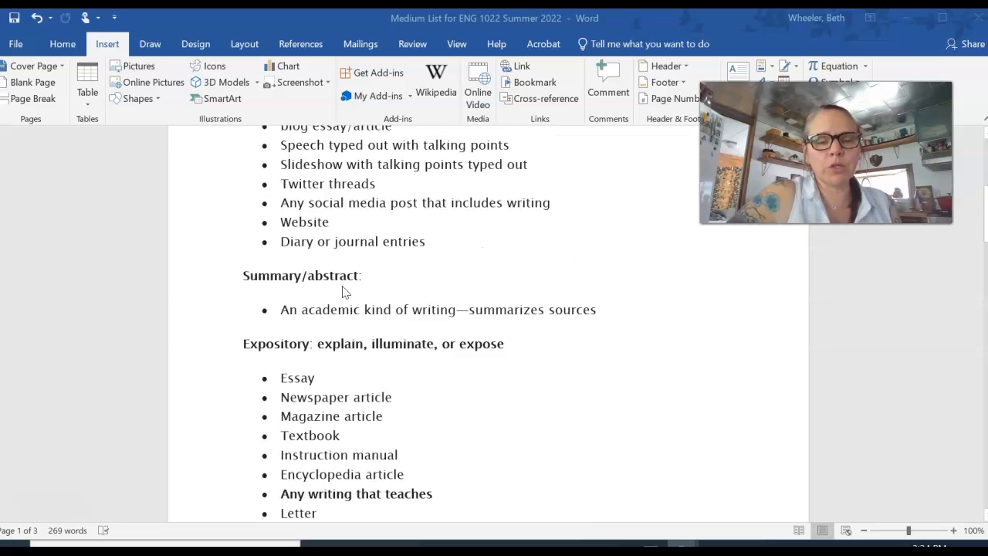
{"action": "scroll", "scroll_direction": "down", "scroll_amount": 3}
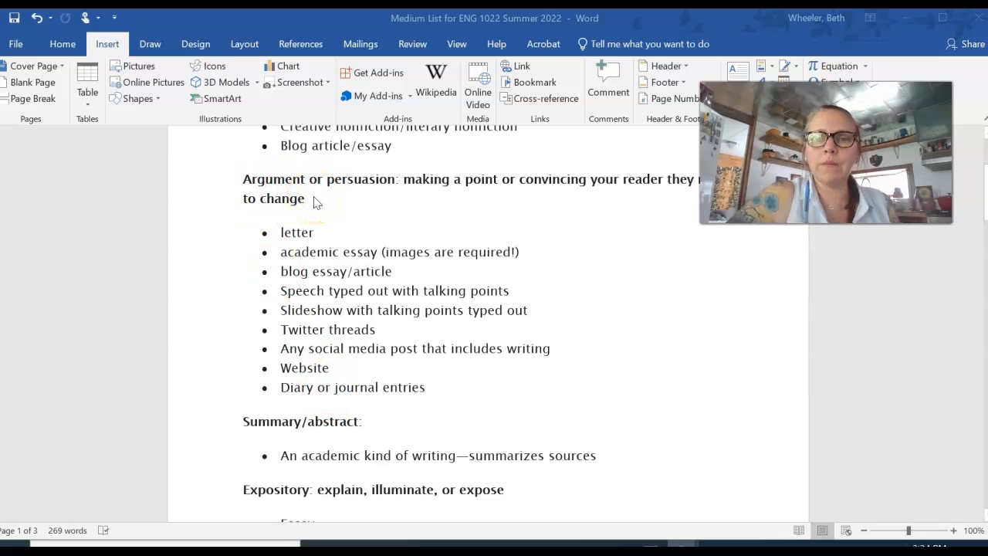
{"action": "scroll", "scroll_direction": "down", "scroll_amount": 3}
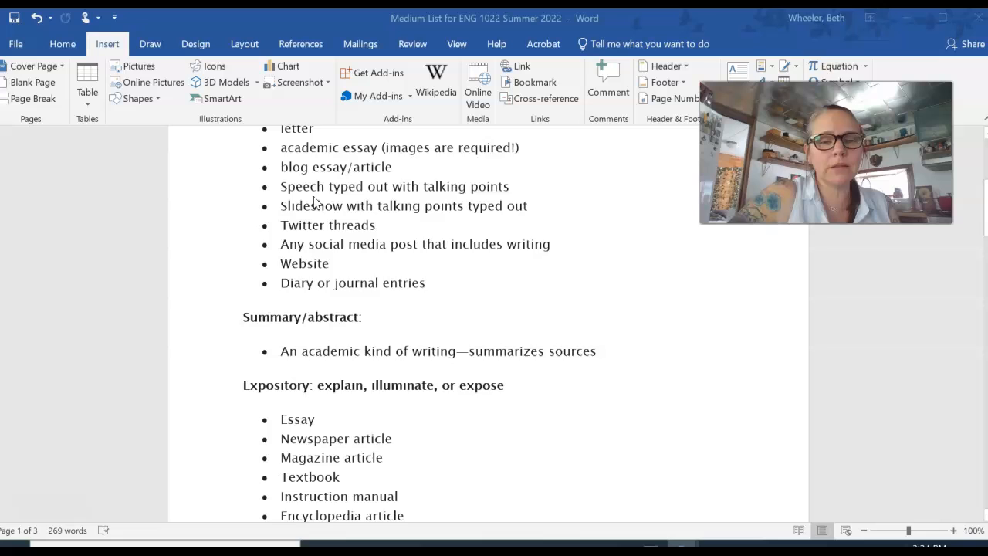
{"action": "scroll", "scroll_direction": "down", "scroll_amount": 3}
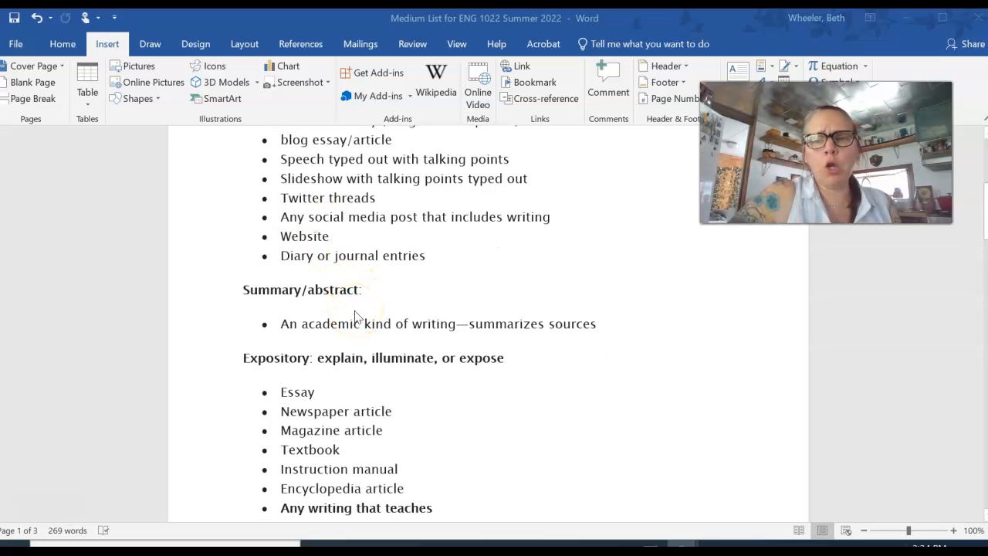
{"action": "scroll", "scroll_direction": "down", "scroll_amount": 3}
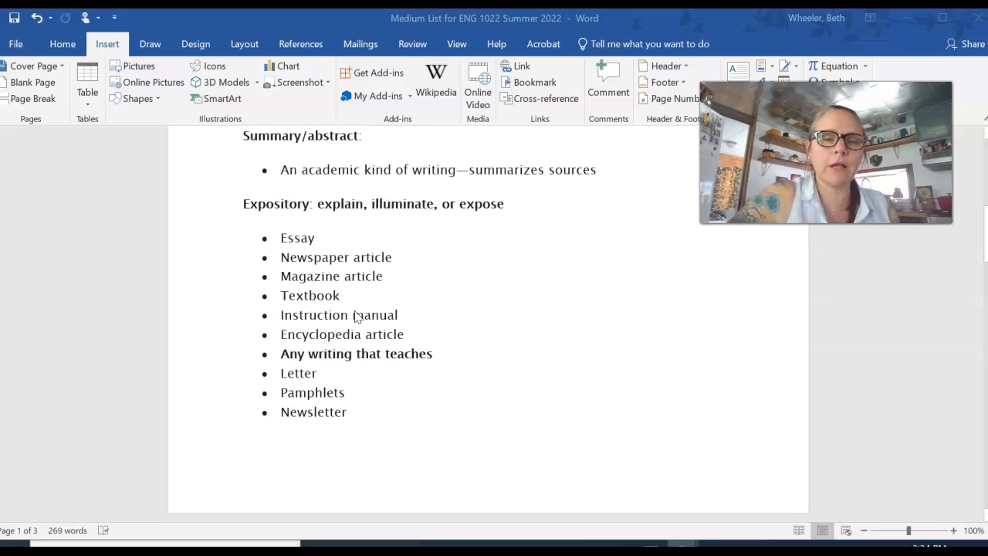
{"action": "scroll", "scroll_direction": "down", "scroll_amount": 3}
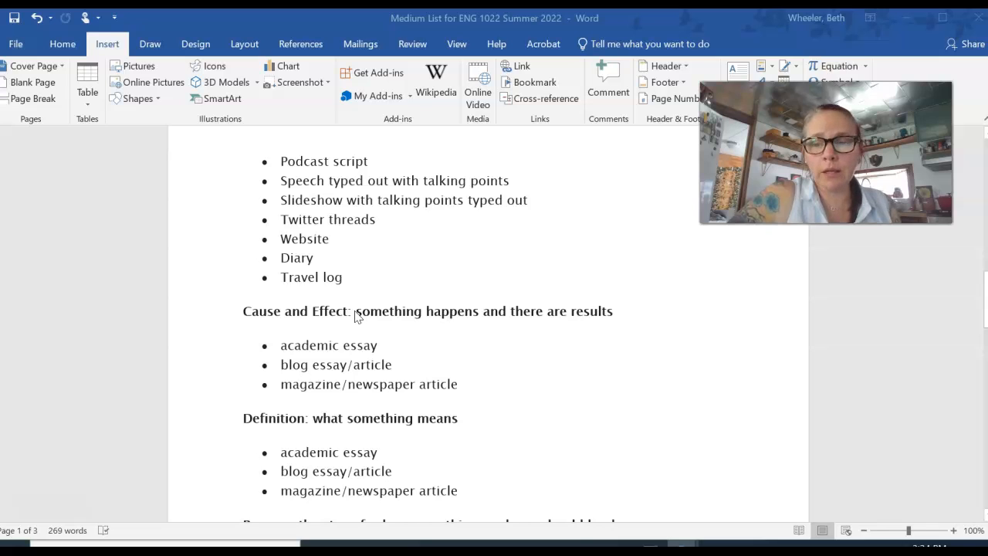
{"action": "scroll", "scroll_direction": "down", "scroll_amount": 3}
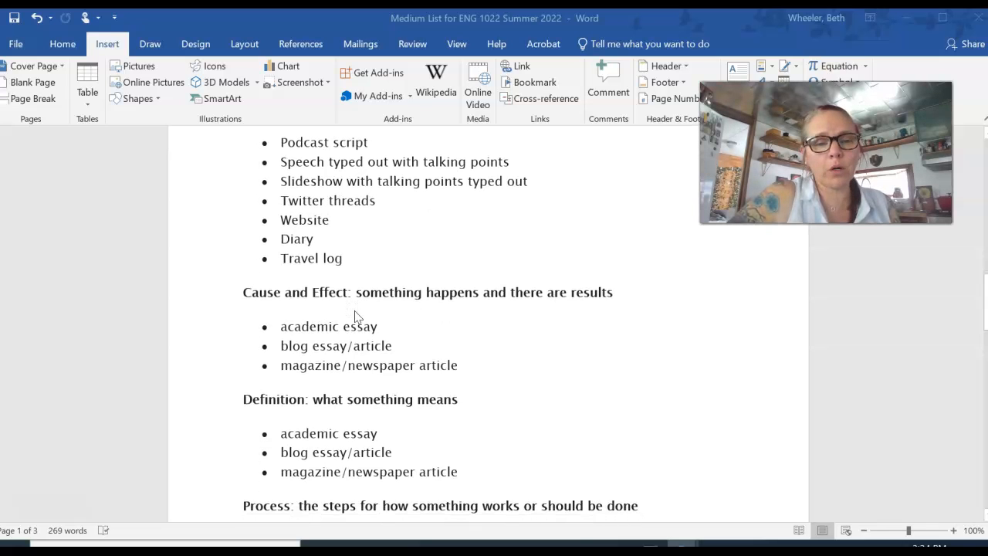
{"action": "scroll", "scroll_direction": "down", "scroll_amount": 3}
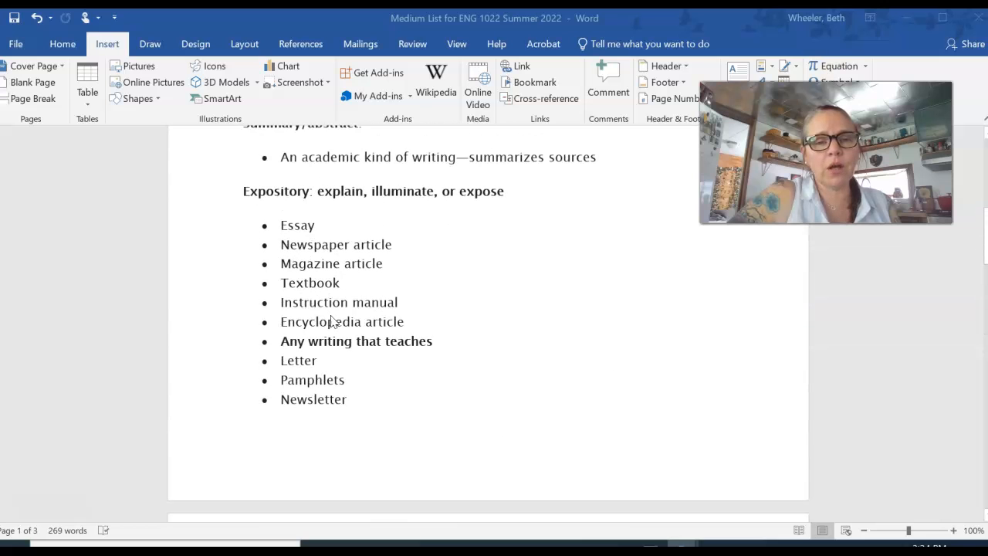
{"action": "scroll", "scroll_direction": "down", "scroll_amount": 3}
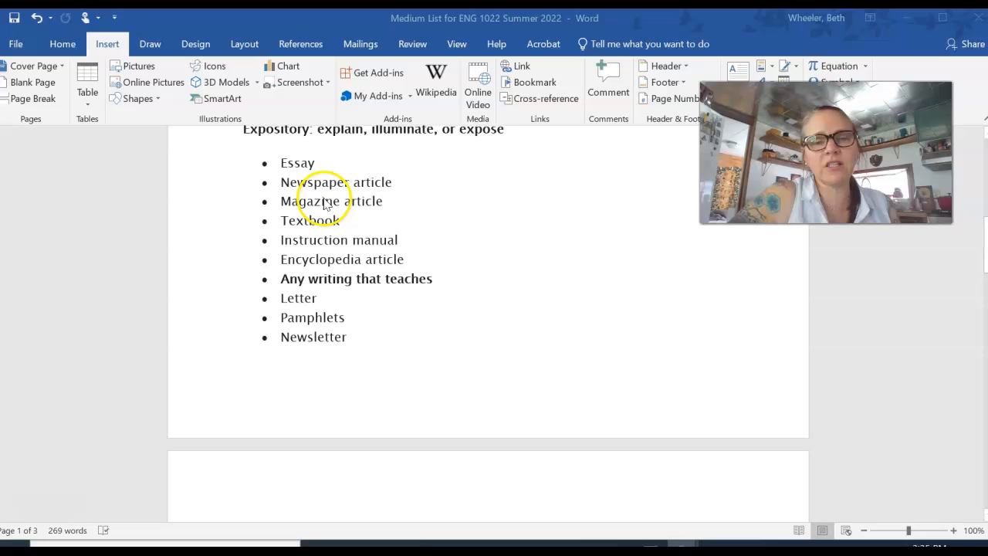
{"action": "mouse_move", "coordinate": [327, 366]}
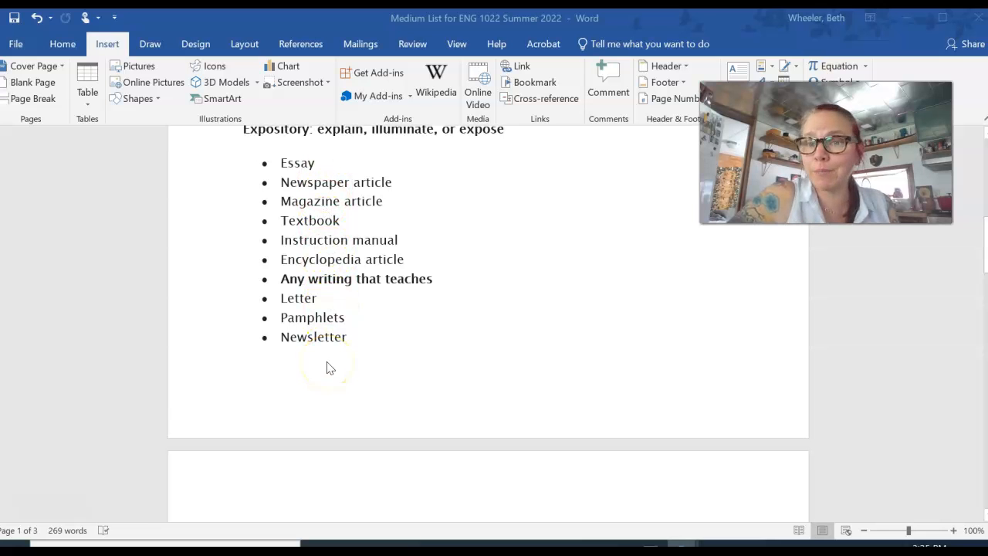
{"action": "scroll", "scroll_direction": "down", "scroll_amount": 3}
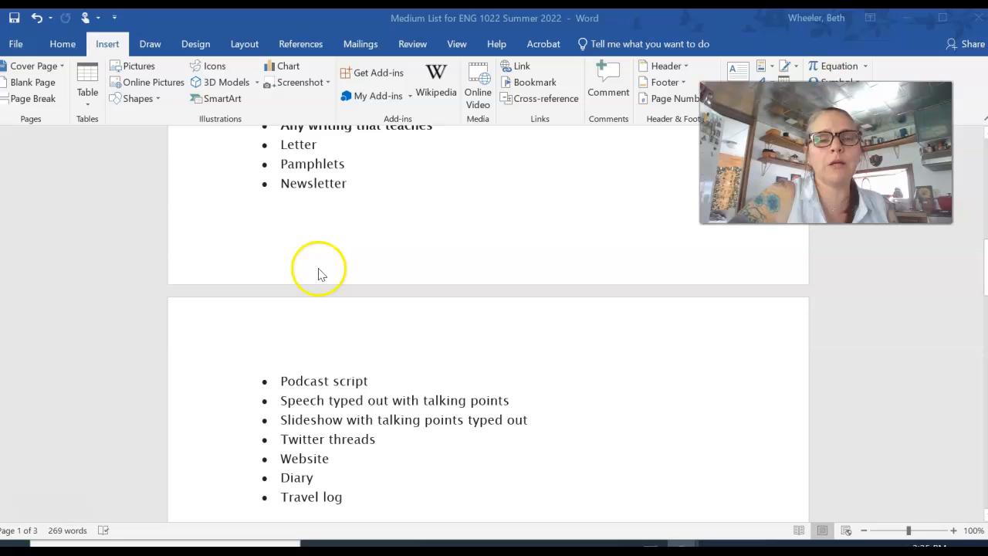
{"action": "mouse_move", "coordinate": [333, 216]}
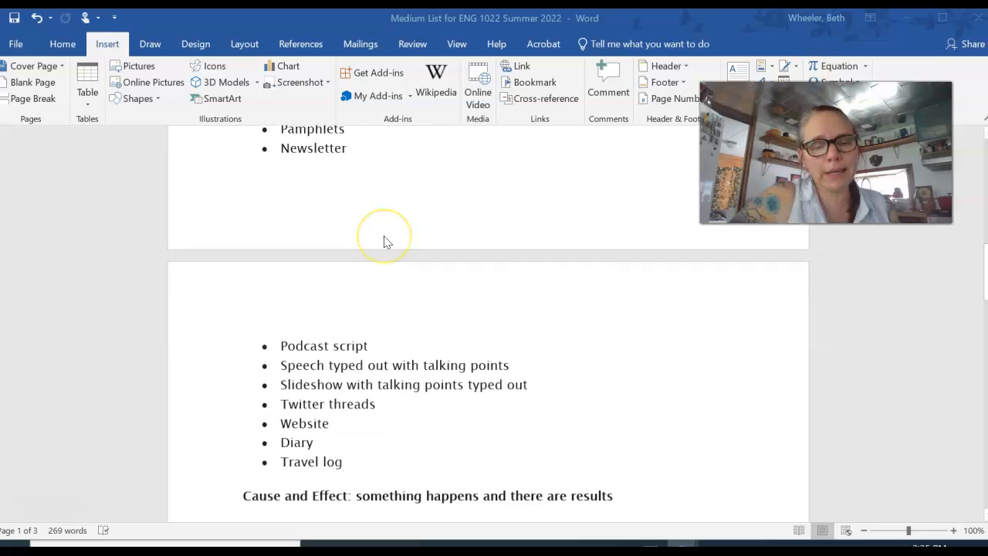
{"action": "scroll", "scroll_direction": "down", "scroll_amount": 3}
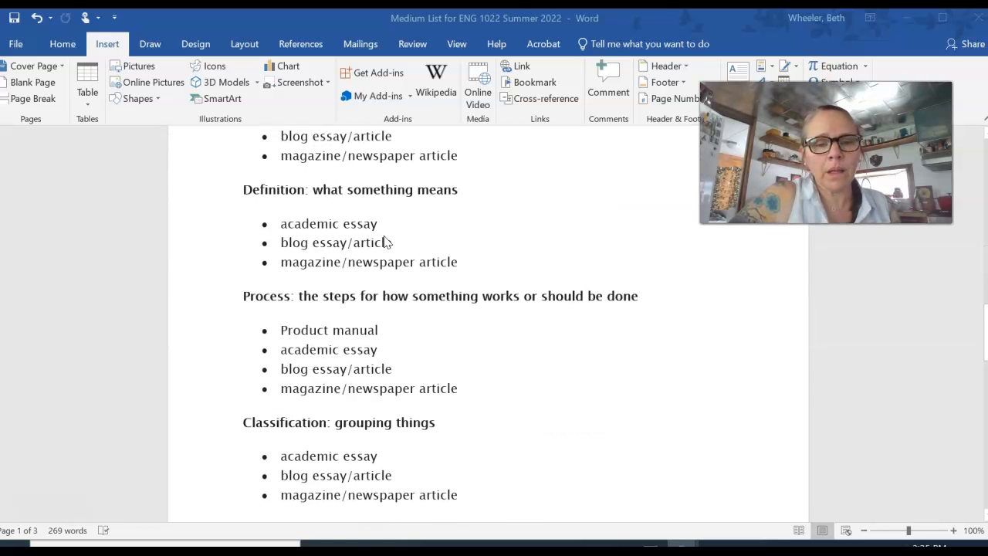
{"action": "scroll", "scroll_direction": "down", "scroll_amount": 3}
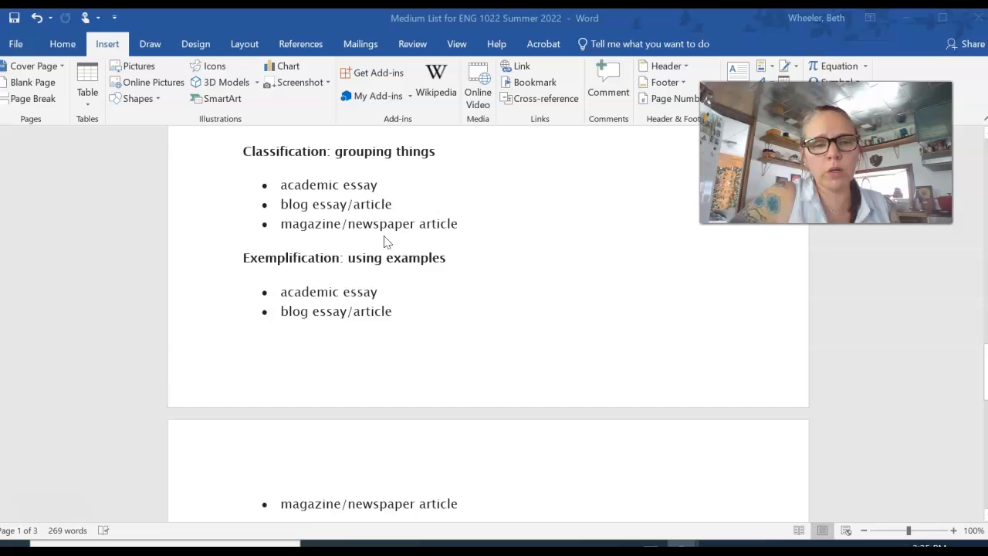
{"action": "scroll", "scroll_direction": "down", "scroll_amount": 3}
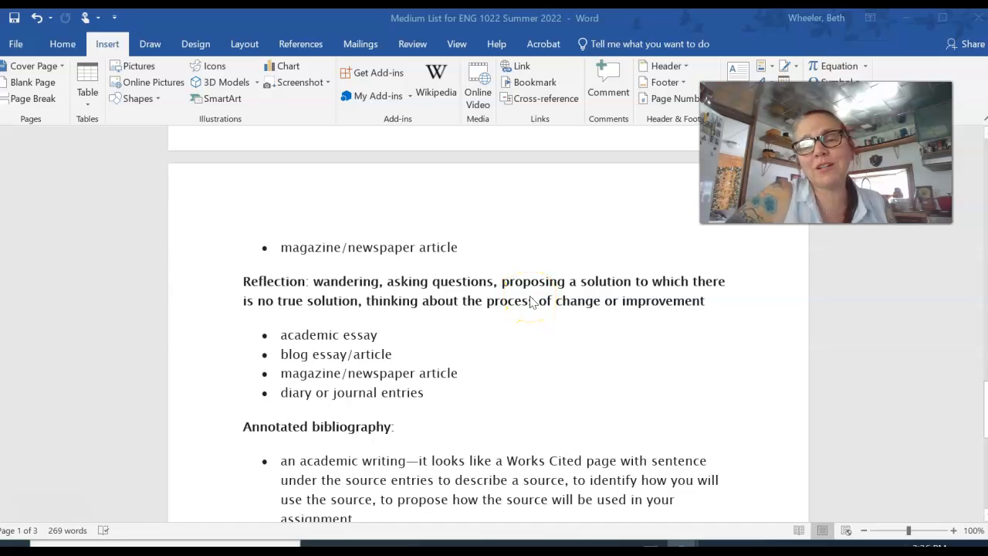
{"action": "left_click", "coordinate": [554, 303]}
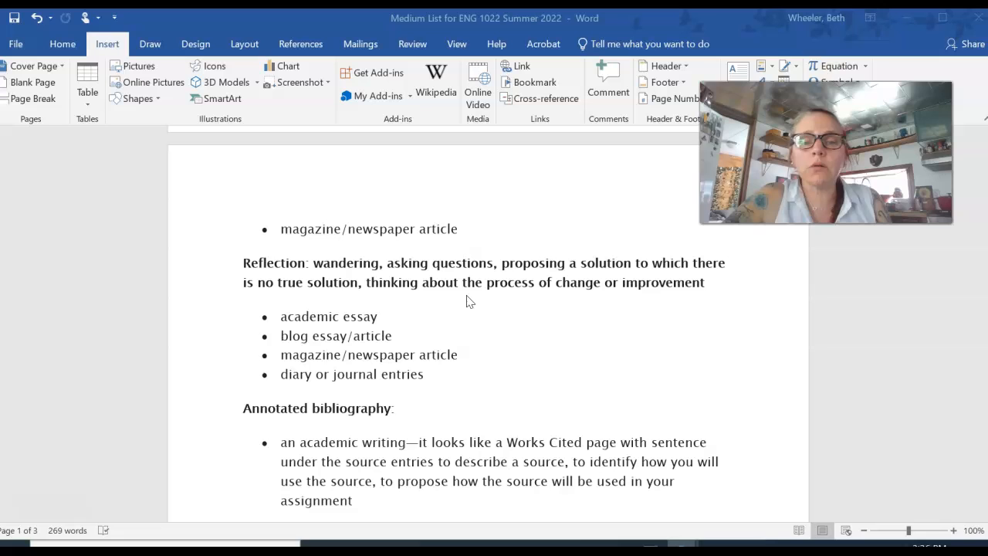
{"action": "scroll", "scroll_direction": "down", "scroll_amount": 3}
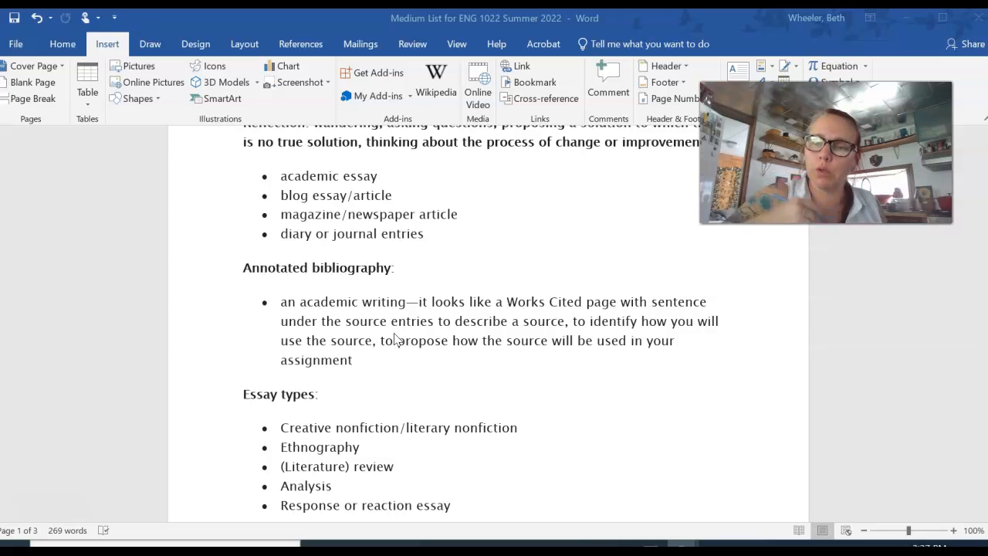
{"action": "scroll", "scroll_direction": "down", "scroll_amount": 3}
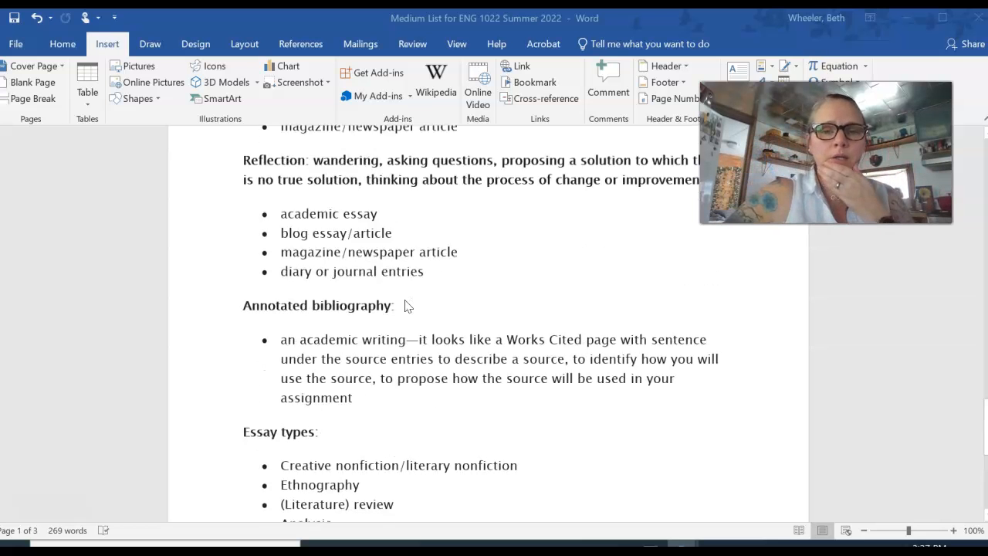
{"action": "scroll", "scroll_direction": "down", "scroll_amount": 3}
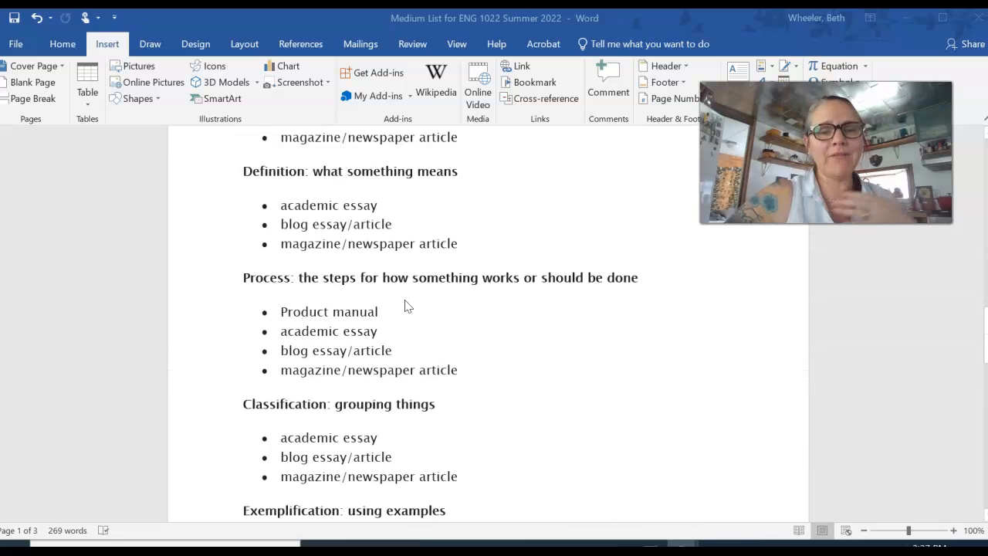
{"action": "scroll", "scroll_direction": "down", "scroll_amount": 3}
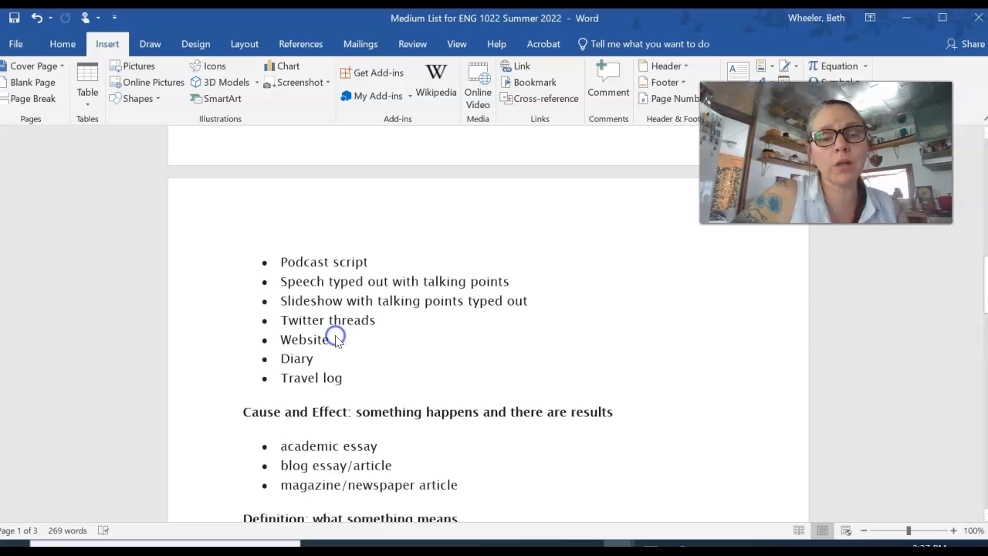
{"action": "left_click", "coordinate": [329, 340]}
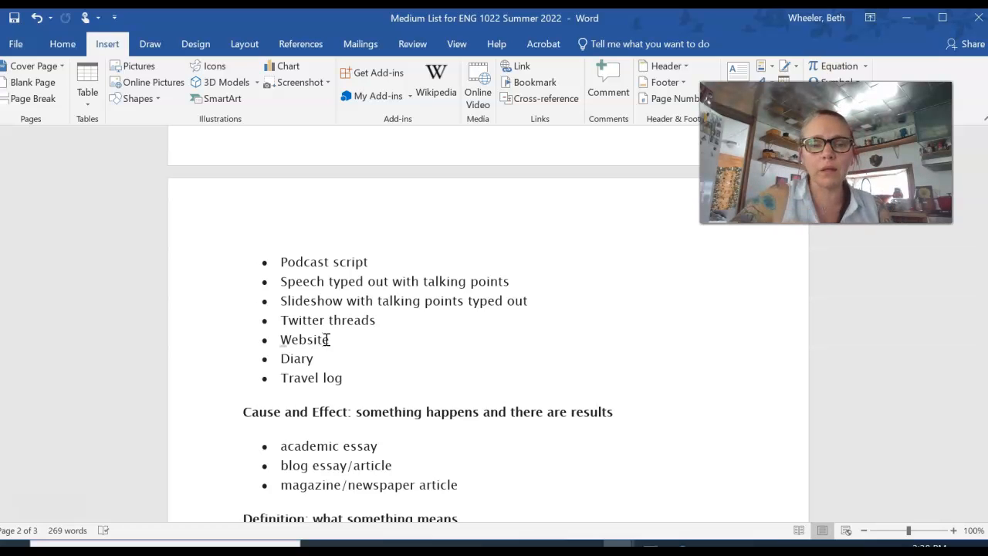
{"action": "scroll", "scroll_direction": "down", "scroll_amount": 3}
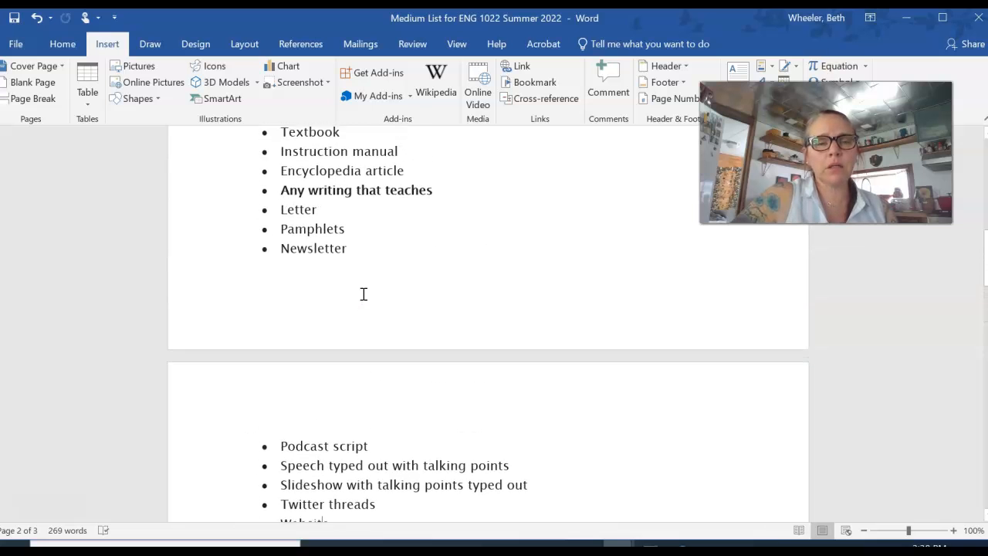
{"action": "scroll", "scroll_direction": "down", "scroll_amount": 3}
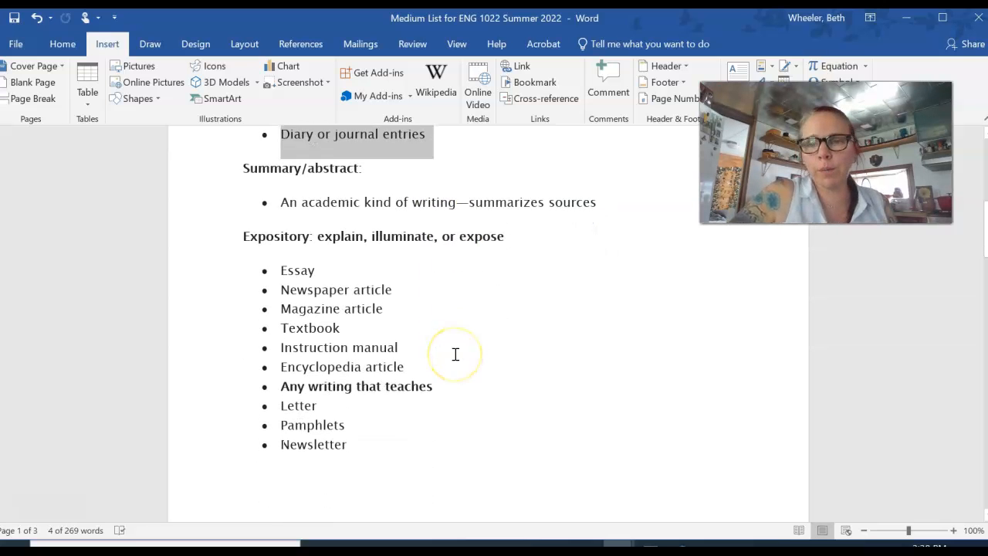
{"action": "scroll", "scroll_direction": "down", "scroll_amount": 3}
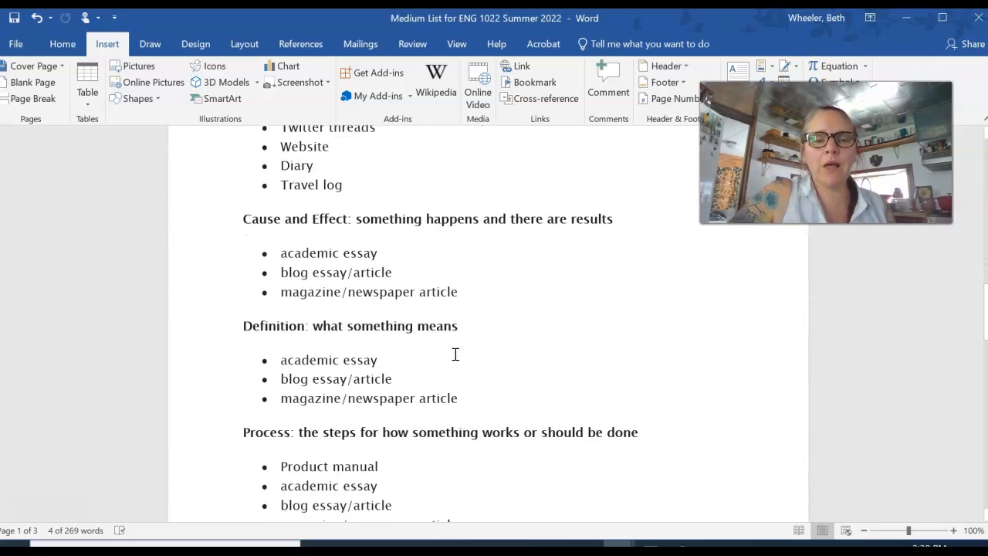
{"action": "scroll", "scroll_direction": "down", "scroll_amount": 3}
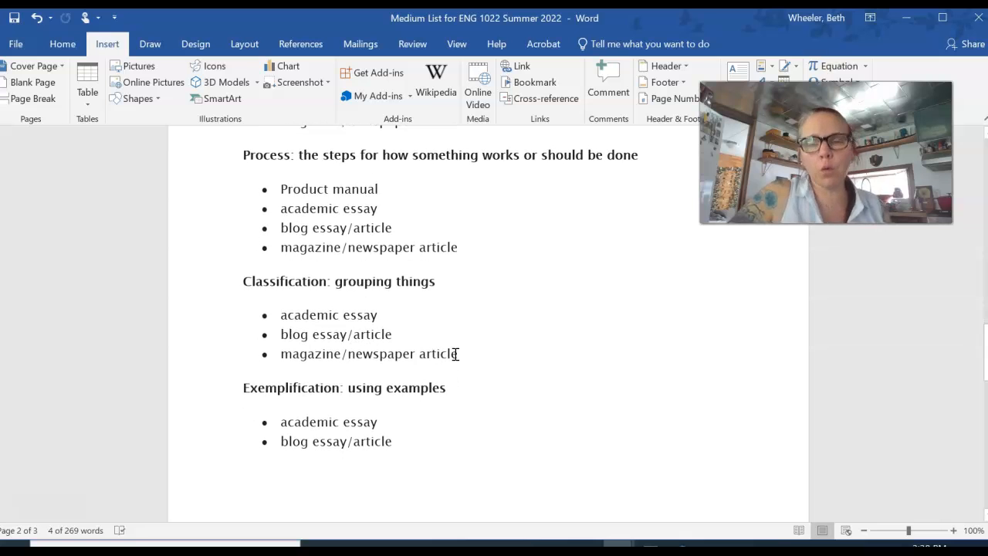
{"action": "scroll", "scroll_direction": "down", "scroll_amount": 3}
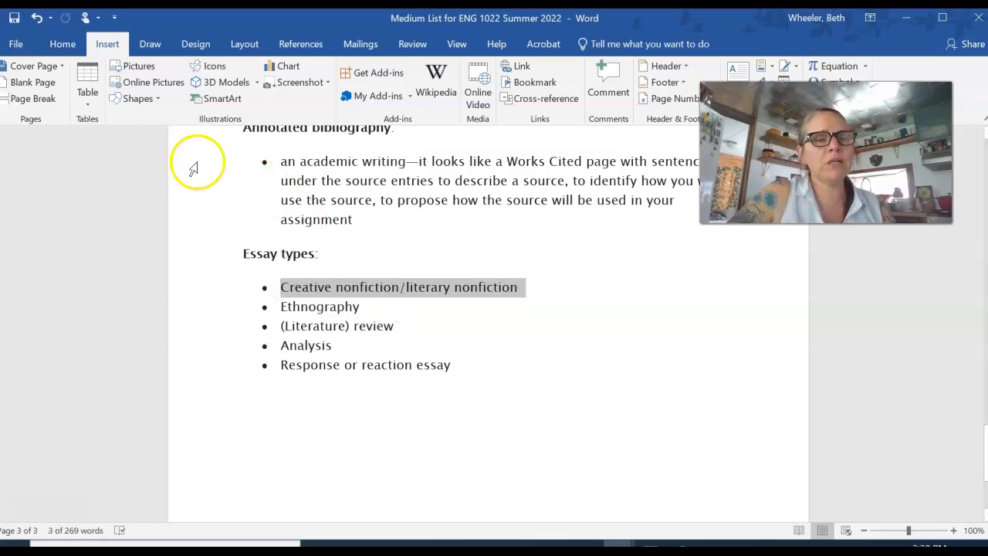
{"action": "left_click", "coordinate": [62, 44]}
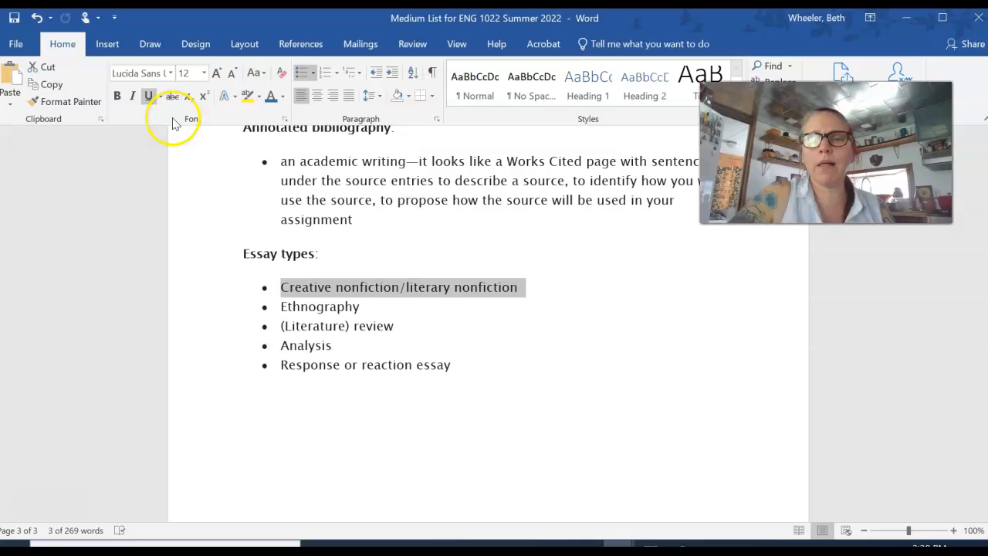
{"action": "left_click", "coordinate": [171, 95]}
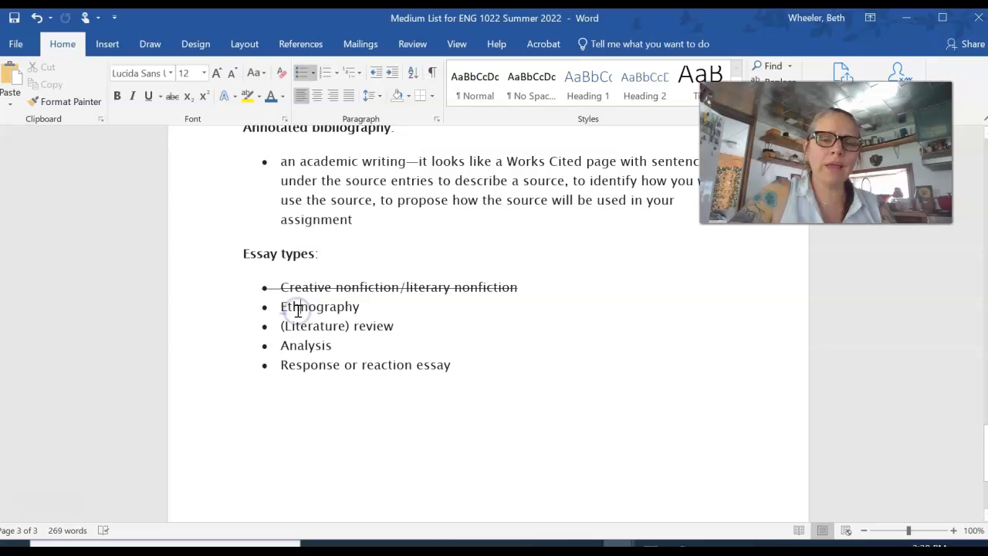
Start a new empty bullet after 'Response or reaction essay'
{"action": "left_click_drag", "start_coordinate": [283, 306], "coordinate": [451, 374]}
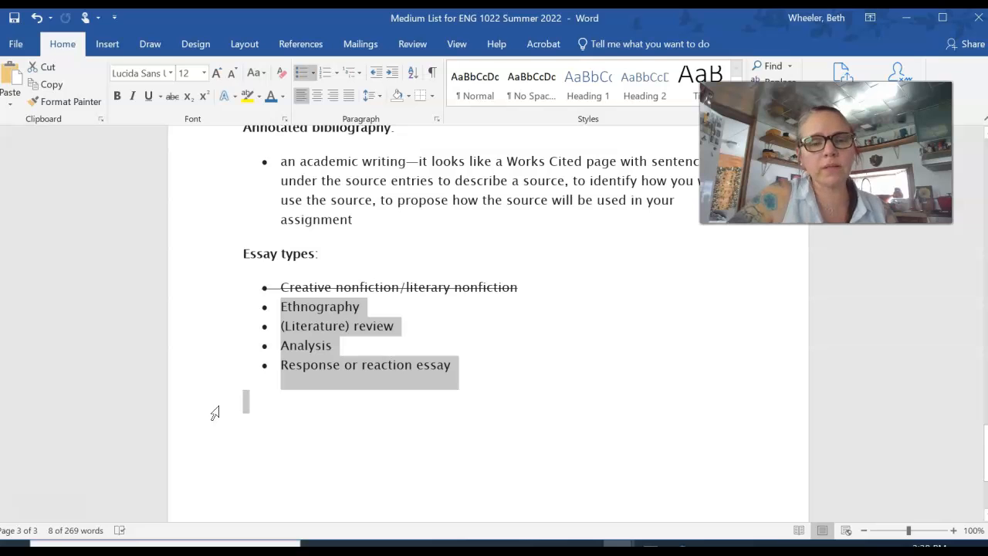
{"action": "left_click", "coordinate": [453, 364]}
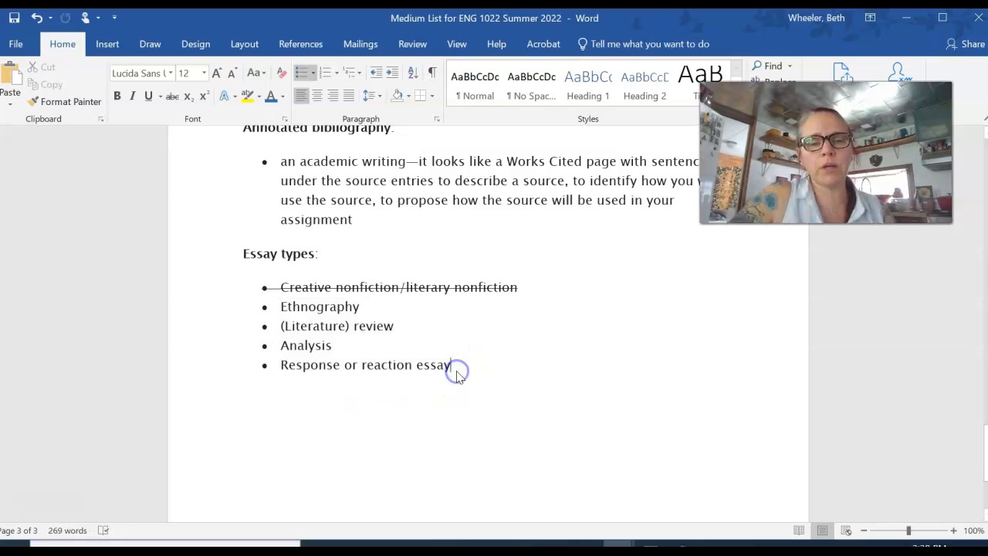
{"action": "key", "text": "enter"}
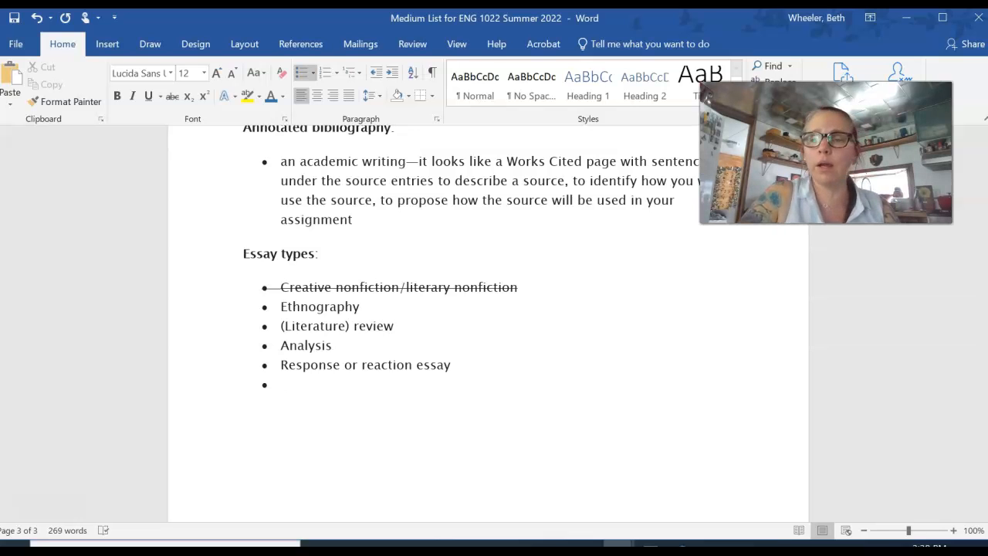
{"action": "left_click", "coordinate": [282, 384]}
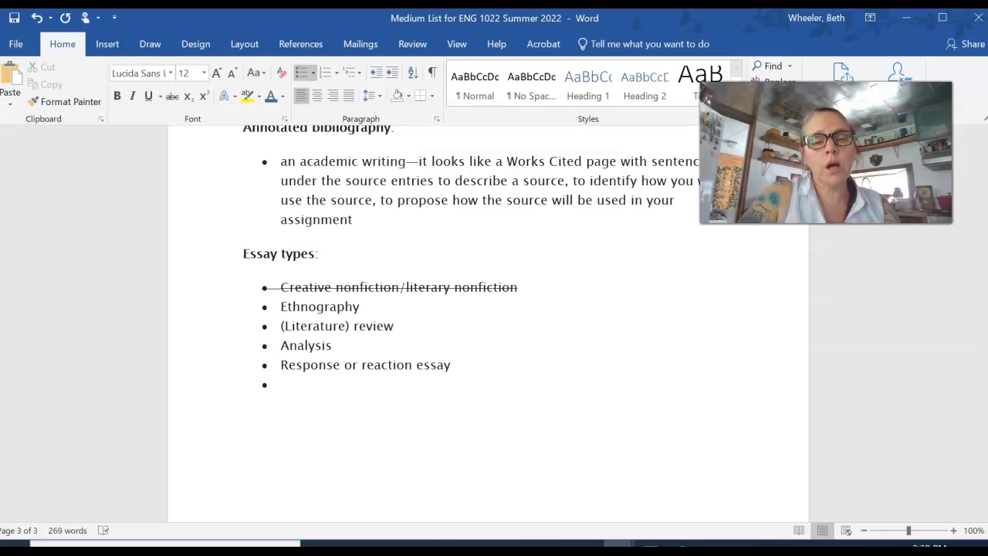
{"action": "left_click", "coordinate": [286, 384]}
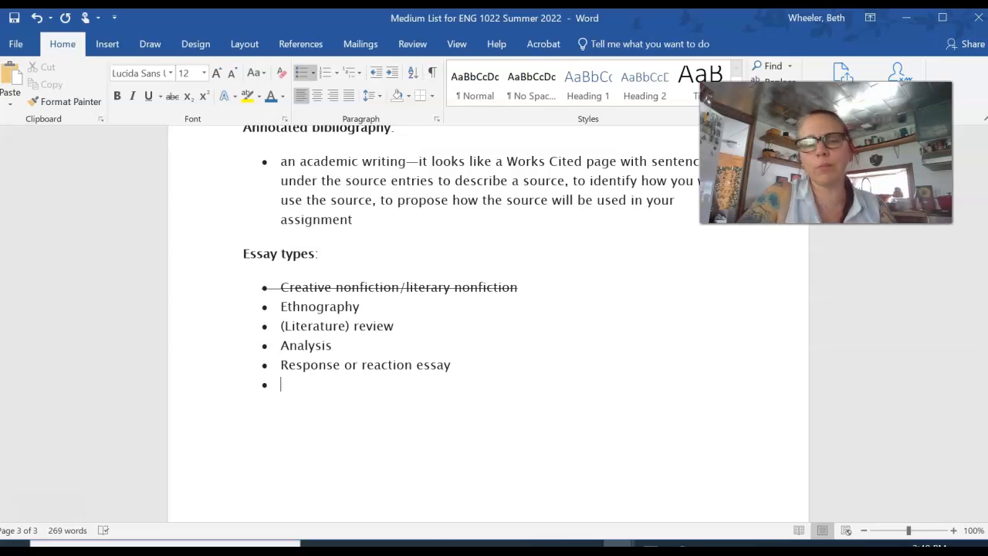
Enter 'Argument essay' and 'Persuasive essay' as two new bullets under Essay types
{"action": "type", "text": "Argument"}
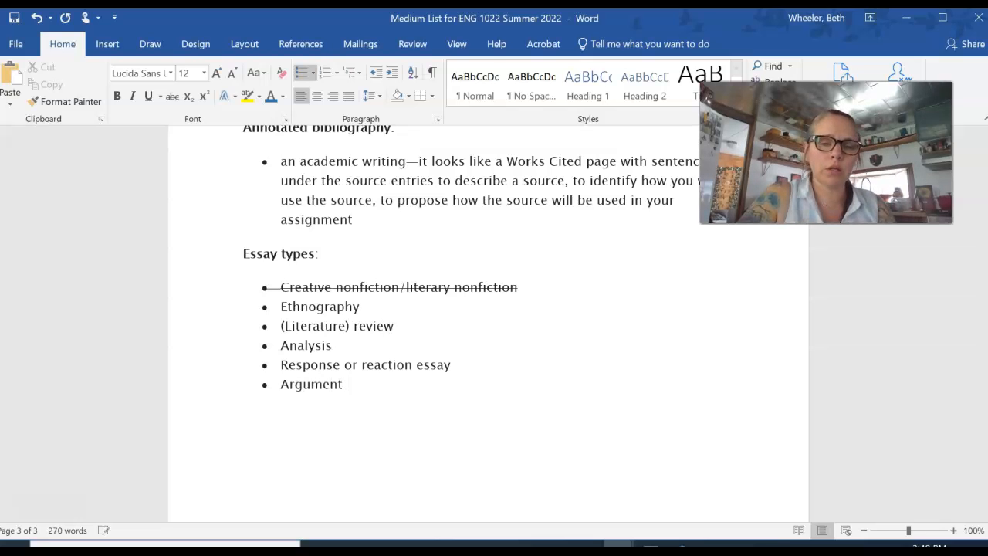
{"action": "type", "text": "essay"}
{"action": "type", "text": "Persuasive "}
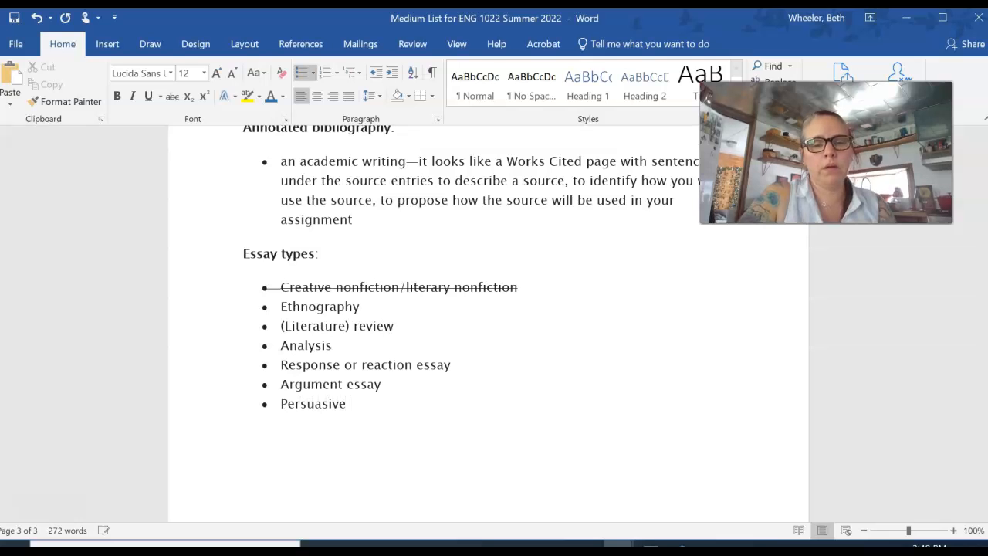
{"action": "type", "text": "essay"}
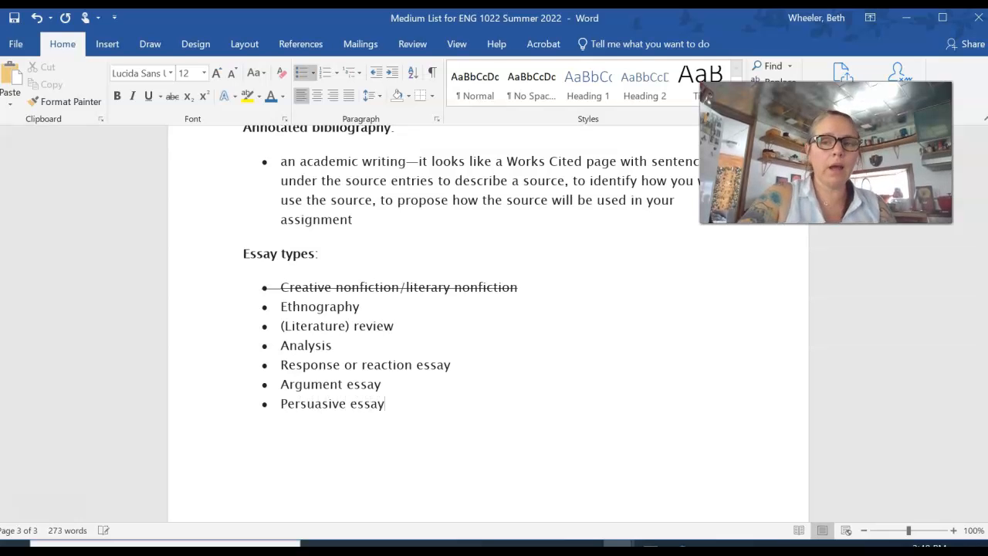